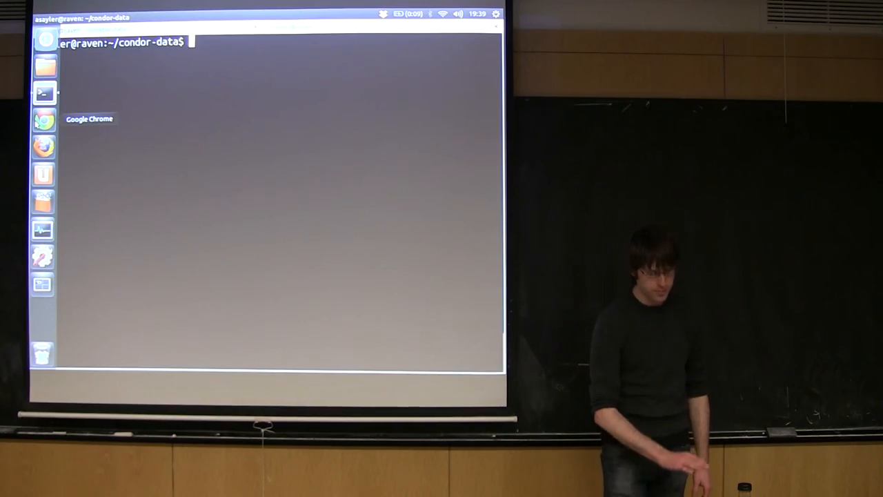
# Launch Google Chrome from the Ubuntu launcher to reach the Google home page
pyautogui.click(44, 121)
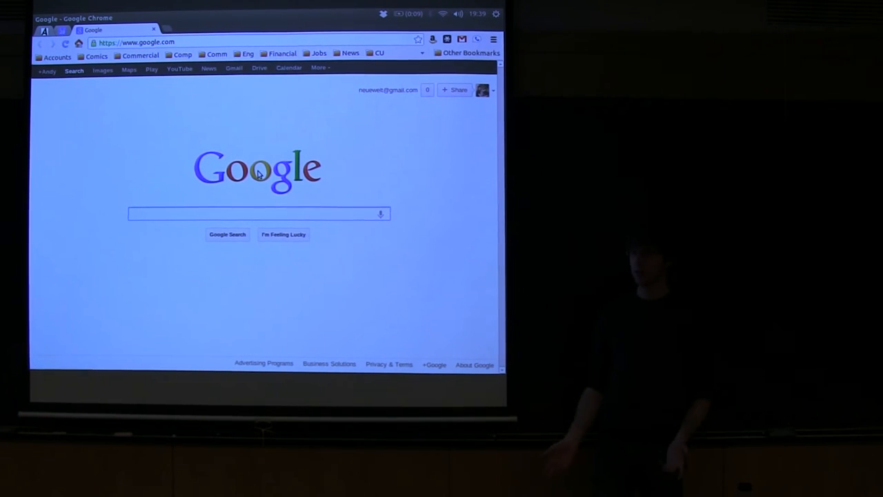
# Search Google for 'CU CSEL'
pyautogui.click(258, 214)
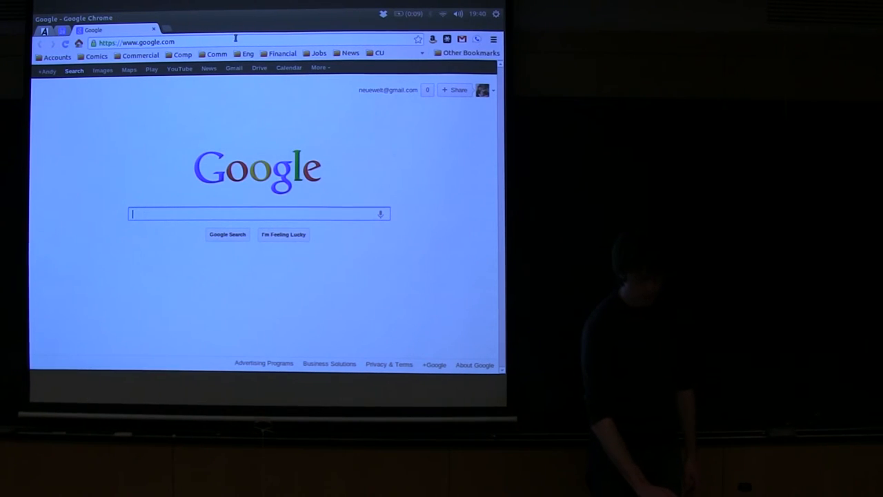
pyautogui.write('CU CS')
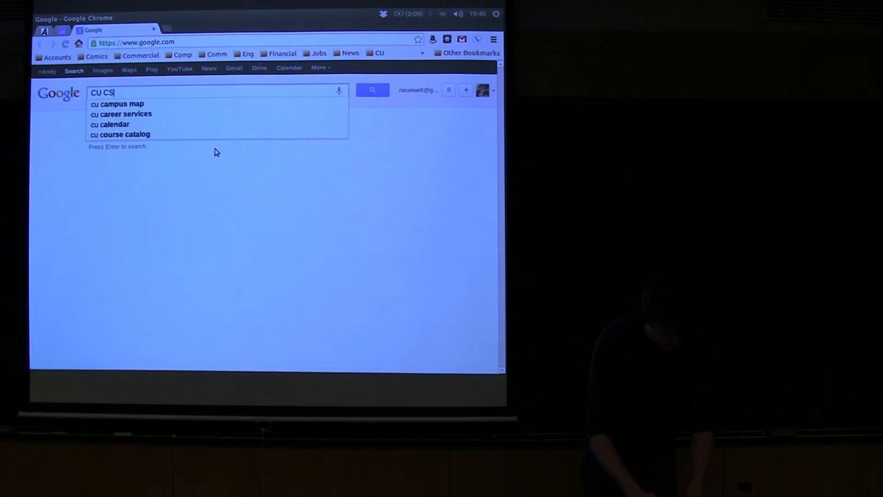
pyautogui.press('Return')
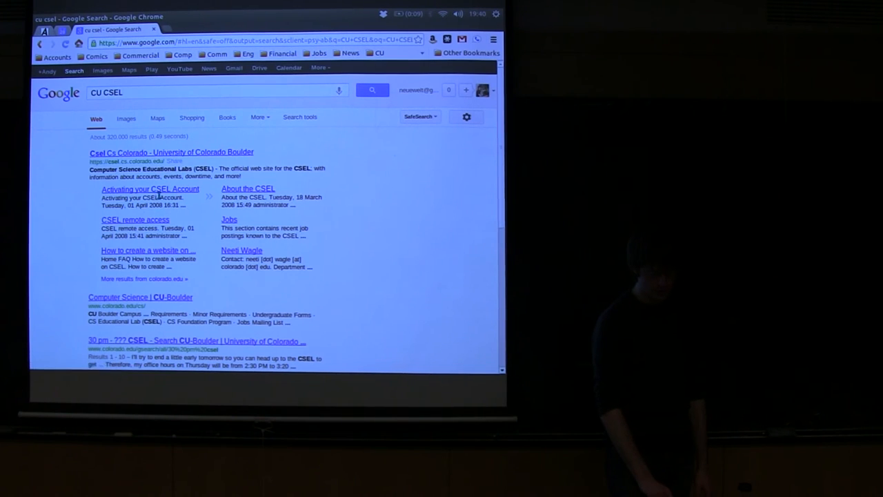
# Follow 'Activating your CSEL Account' to sac.colorado.edu and choose CSEL as the host
pyautogui.click(150, 189)
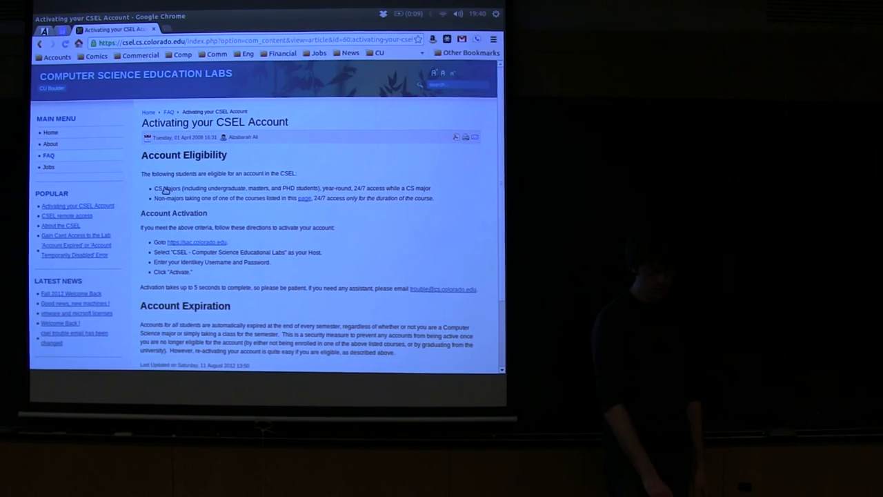
pyautogui.click(198, 242)
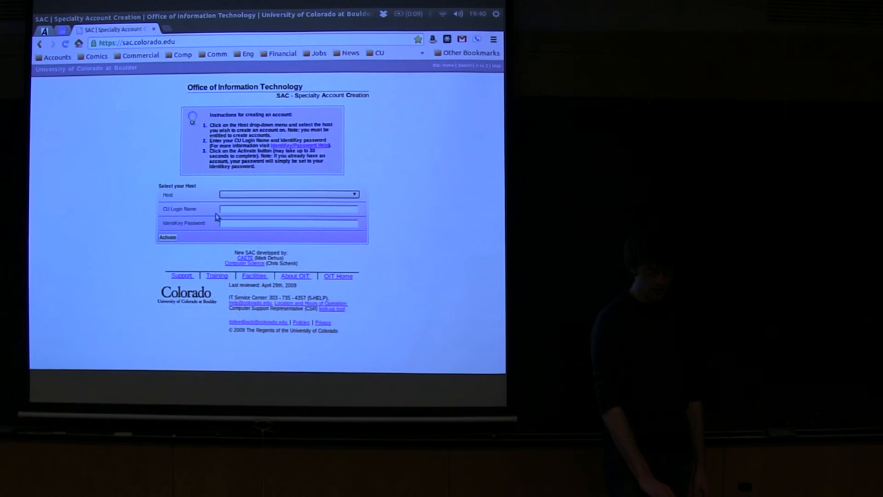
pyautogui.click(288, 194)
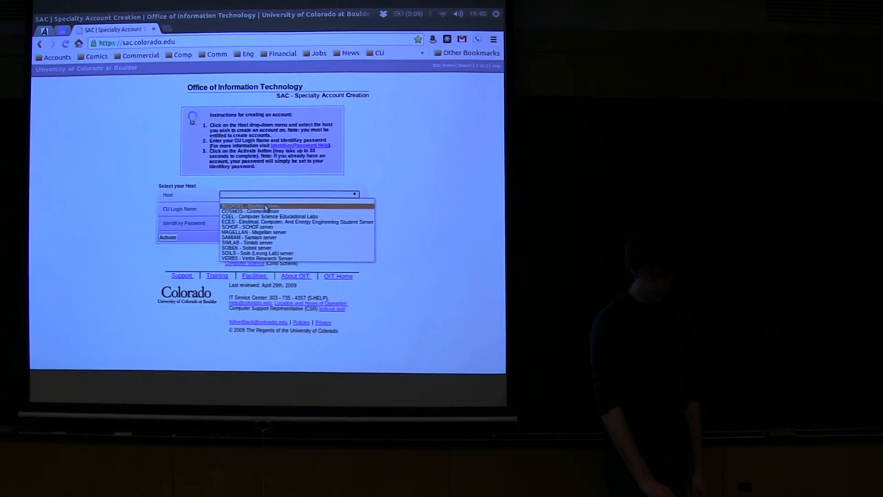
pyautogui.click(268, 205)
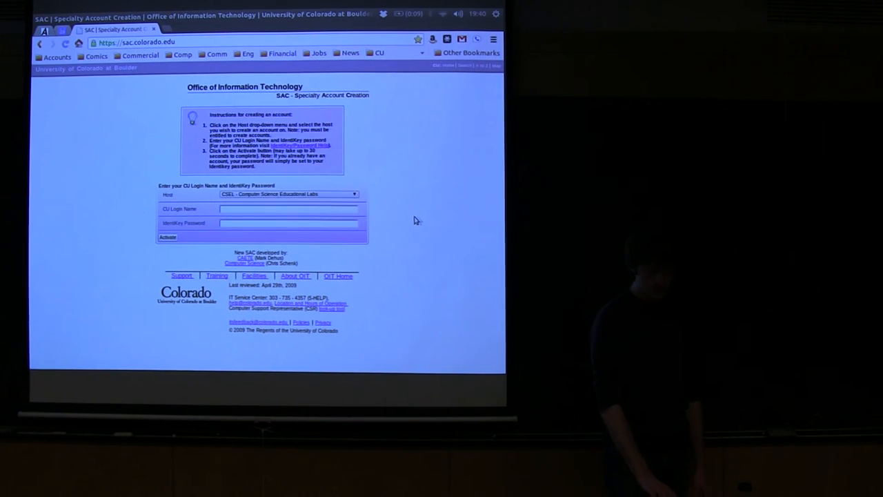